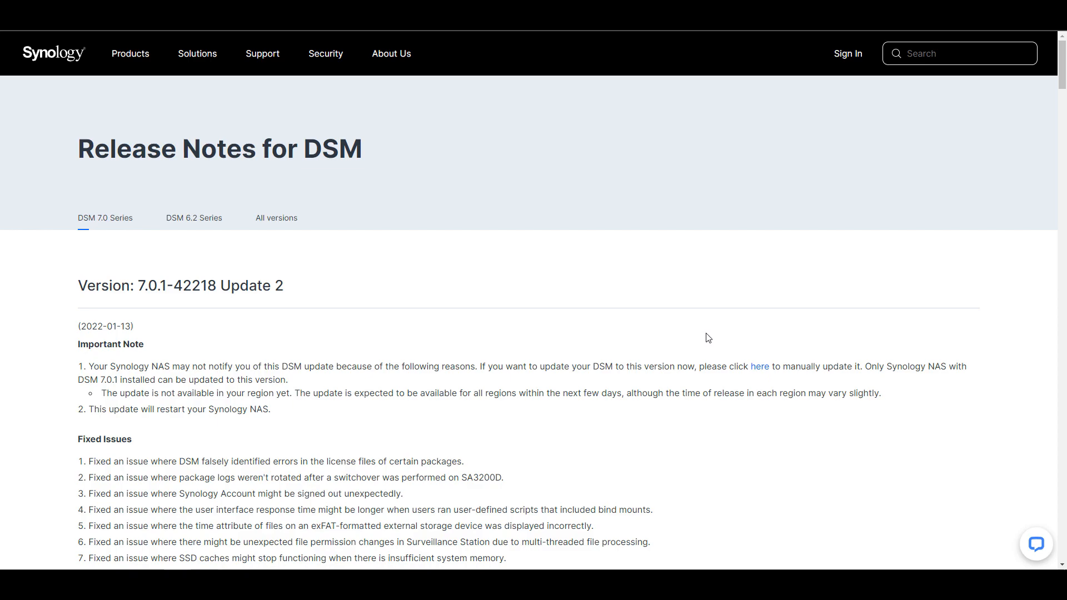
mouse_move(678, 334)
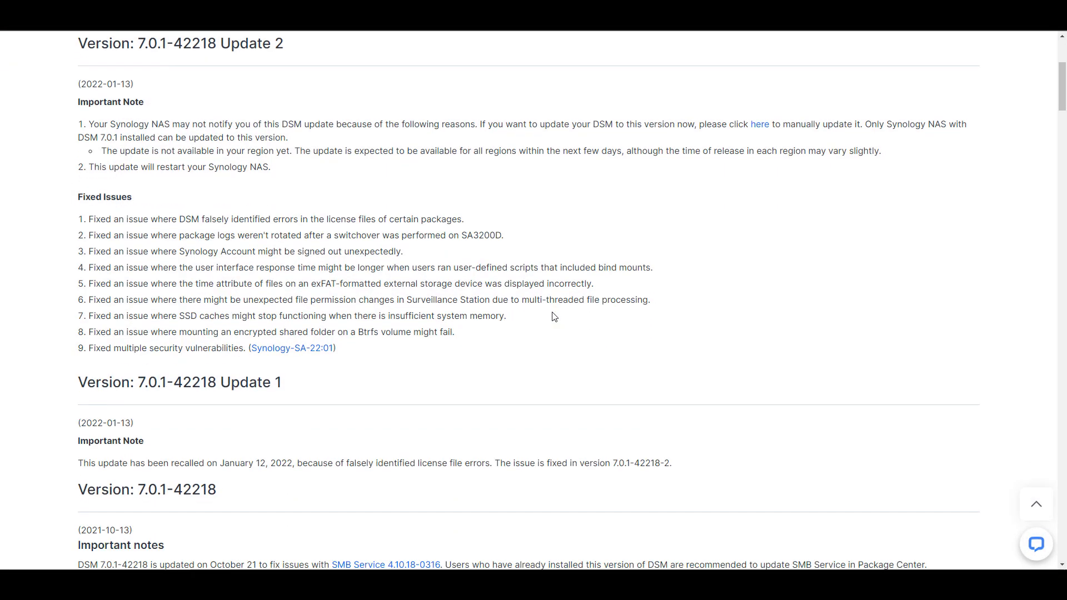
mouse_move(457, 365)
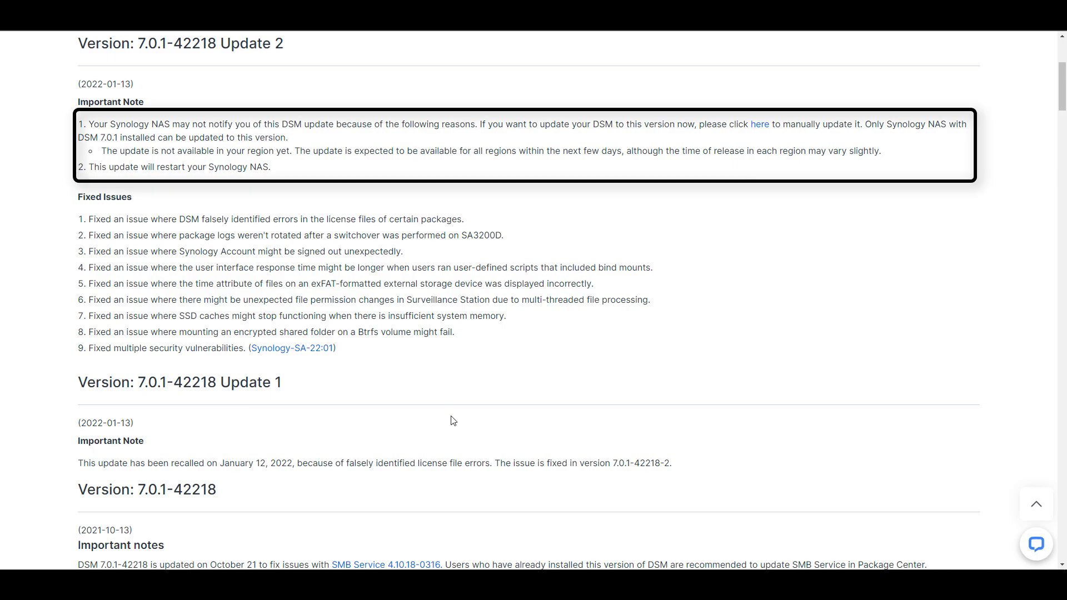
mouse_move(453, 398)
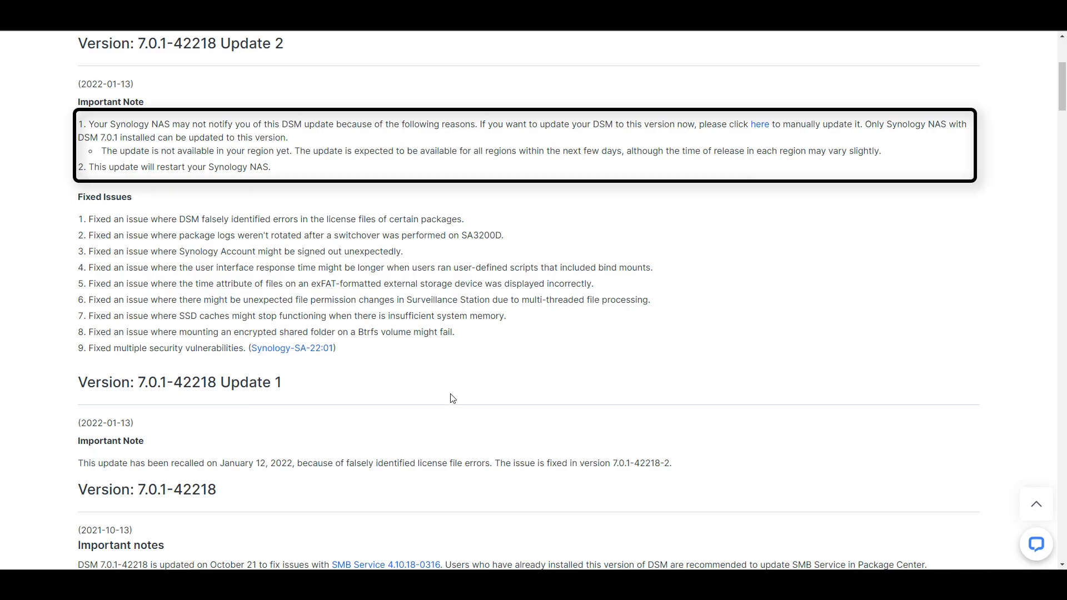
mouse_move(448, 398)
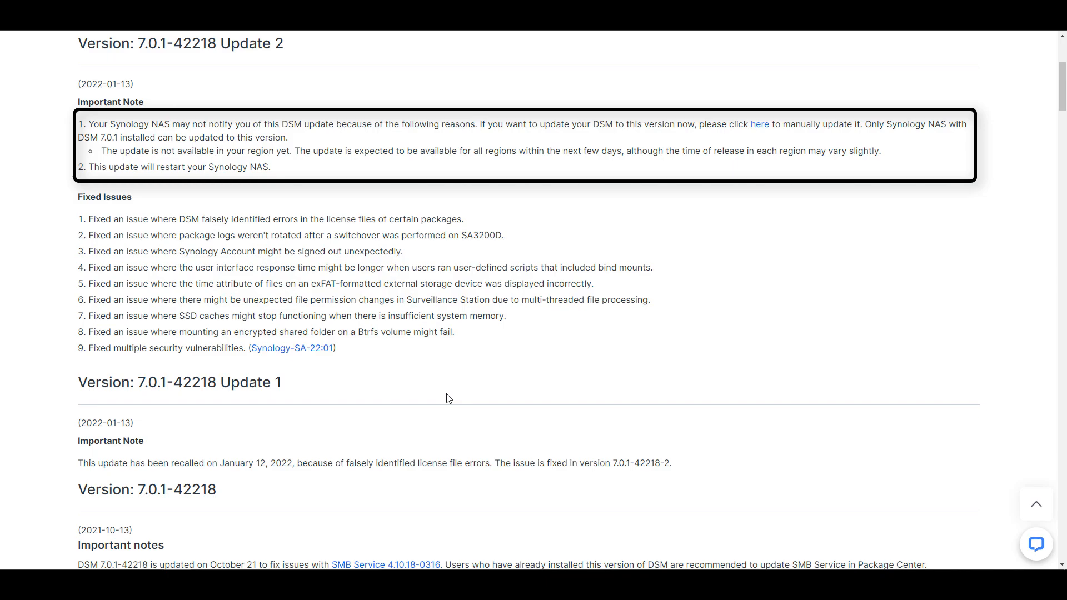
mouse_move(445, 384)
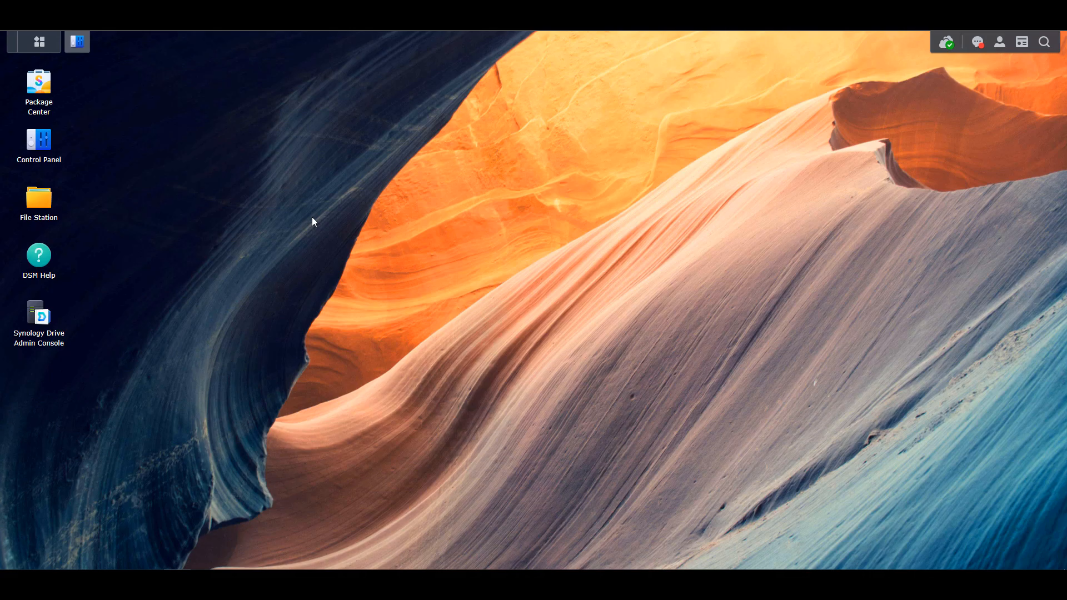
mouse_move(229, 177)
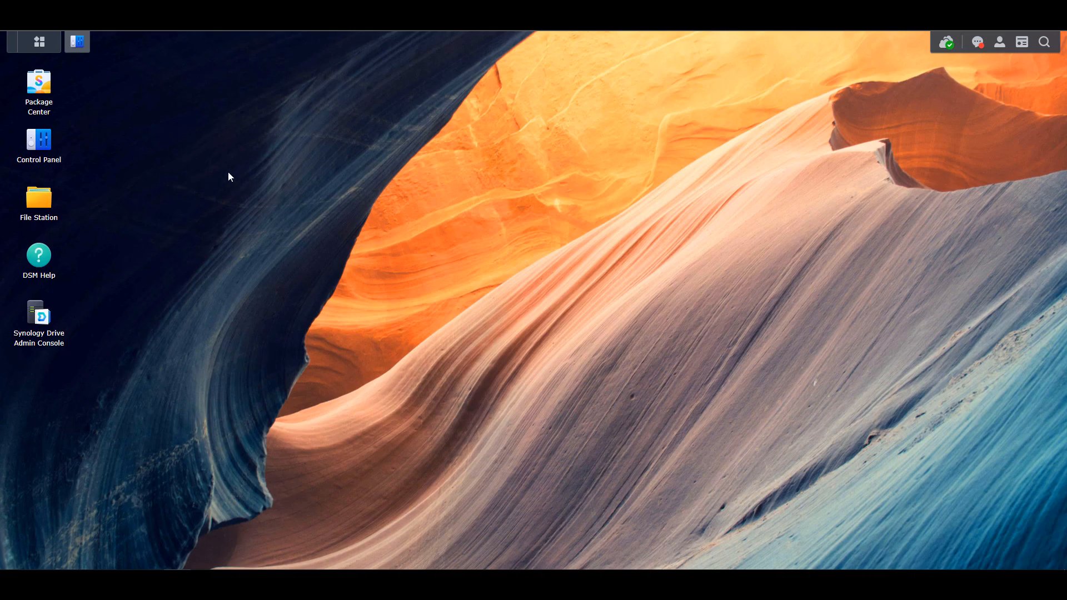
Reach Control Panel's Update & Restore page showing DSM 7.0.1-42218 available for download
double_click(39, 141)
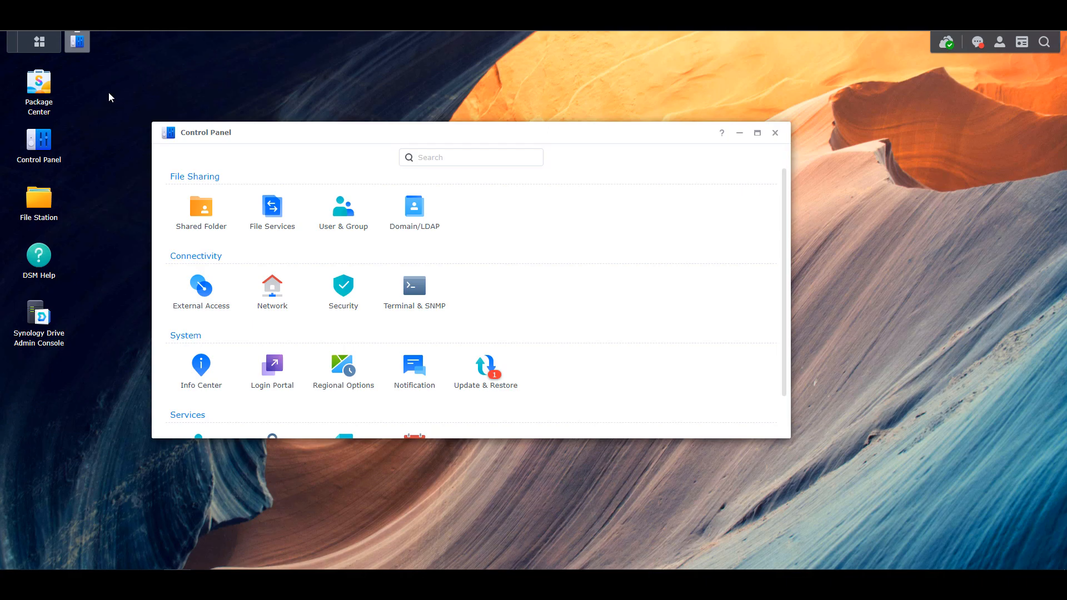
mouse_move(569, 334)
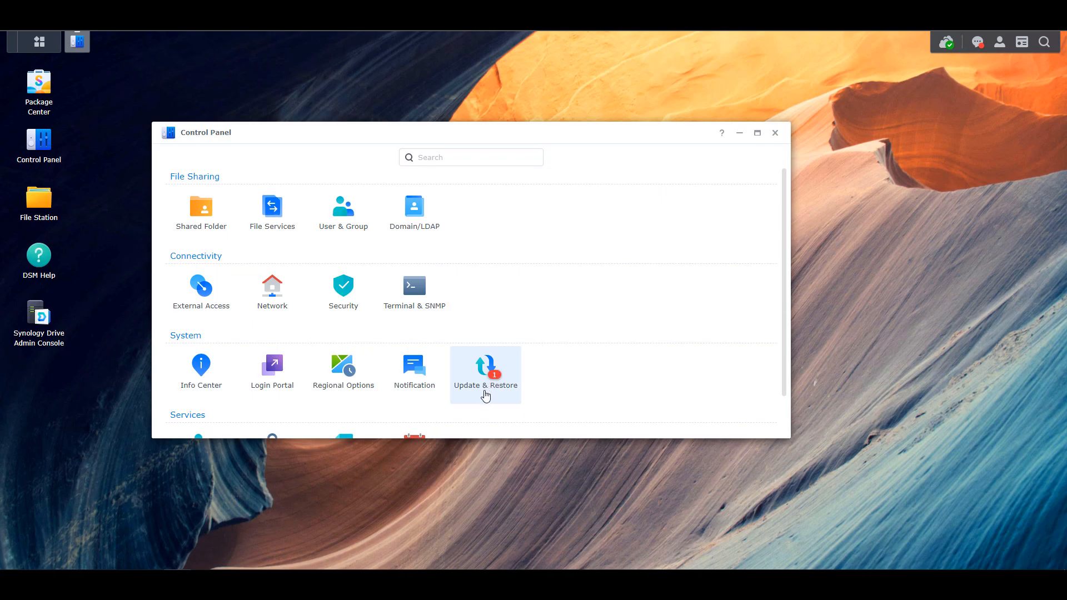
click(486, 371)
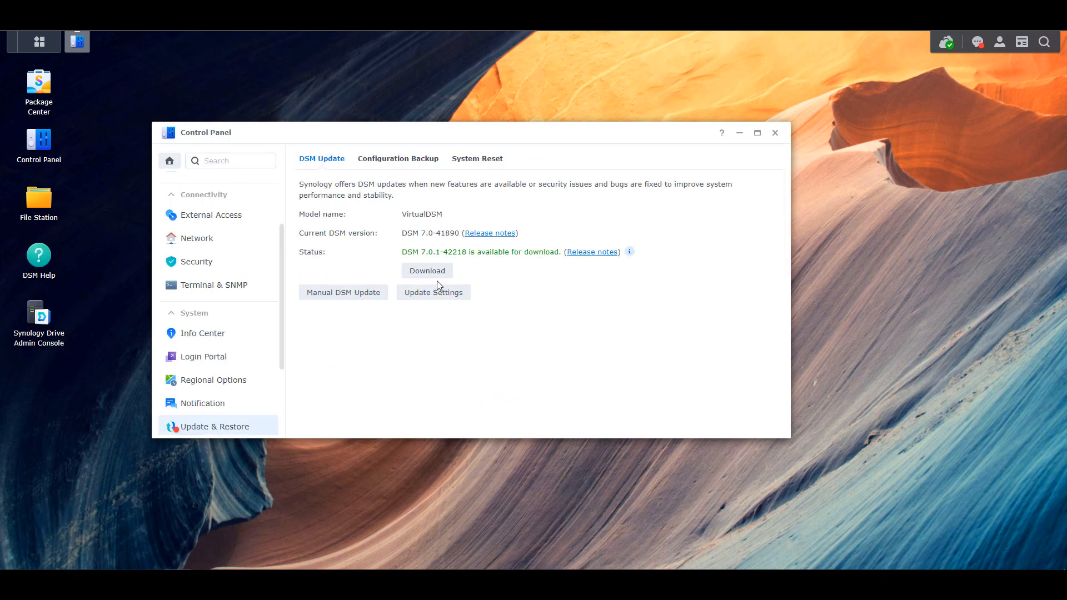
mouse_move(530, 333)
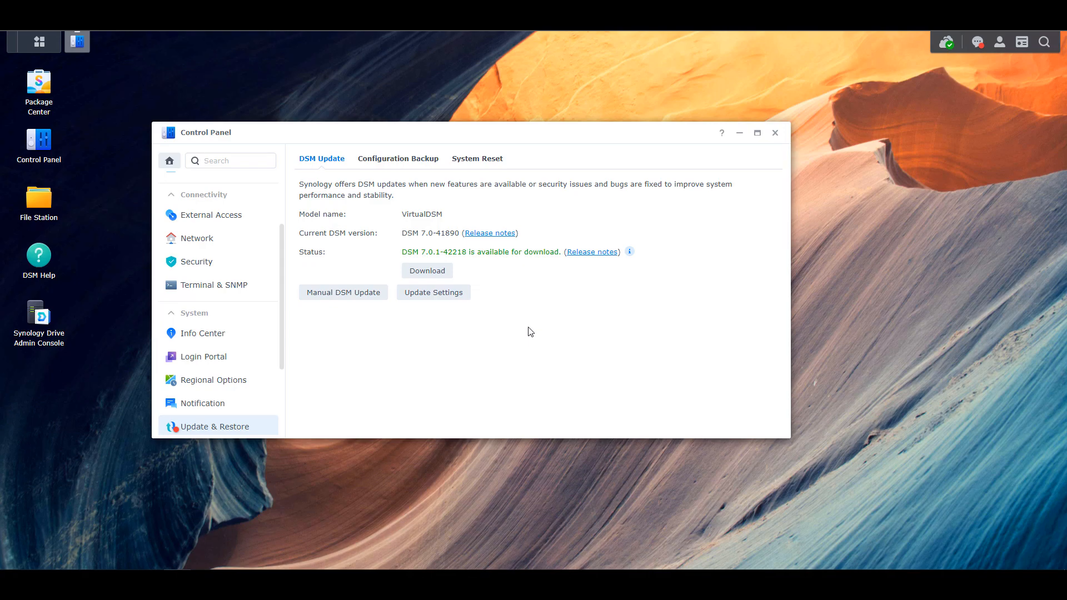
mouse_move(543, 333)
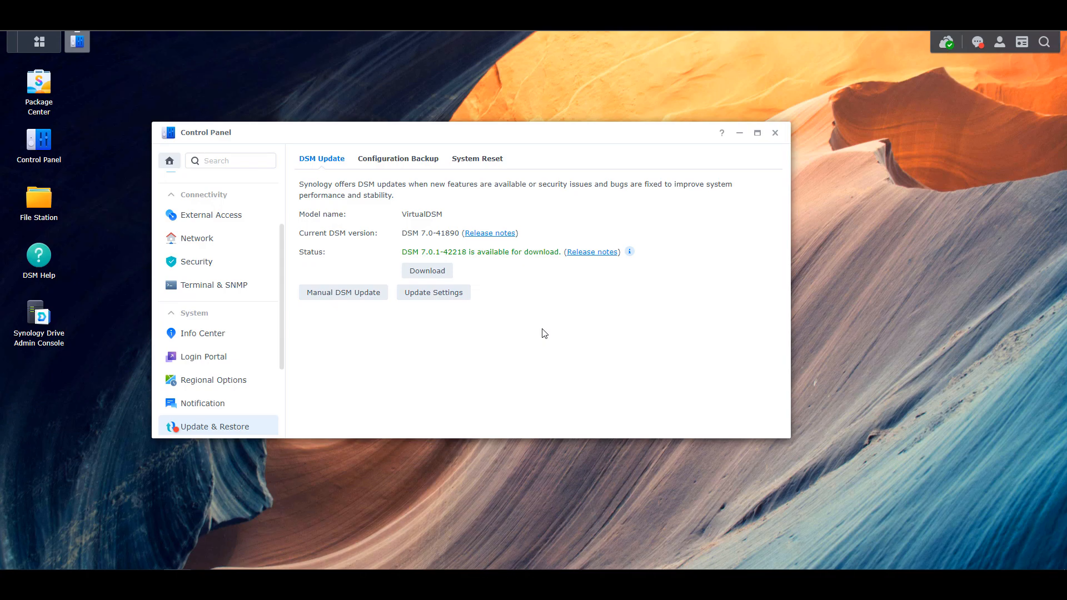
mouse_move(475, 299)
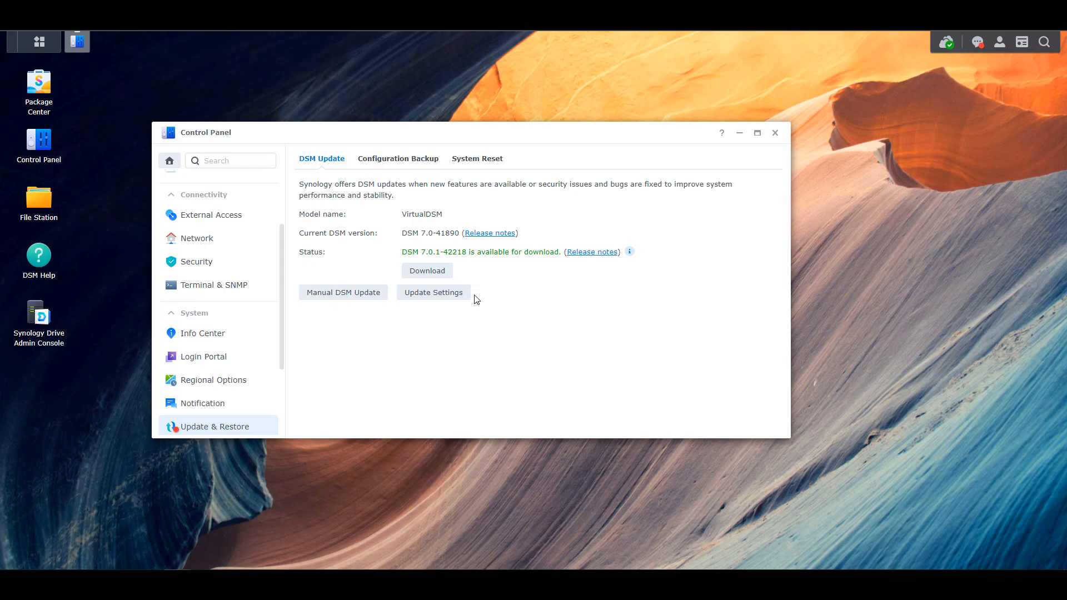
mouse_move(500, 302)
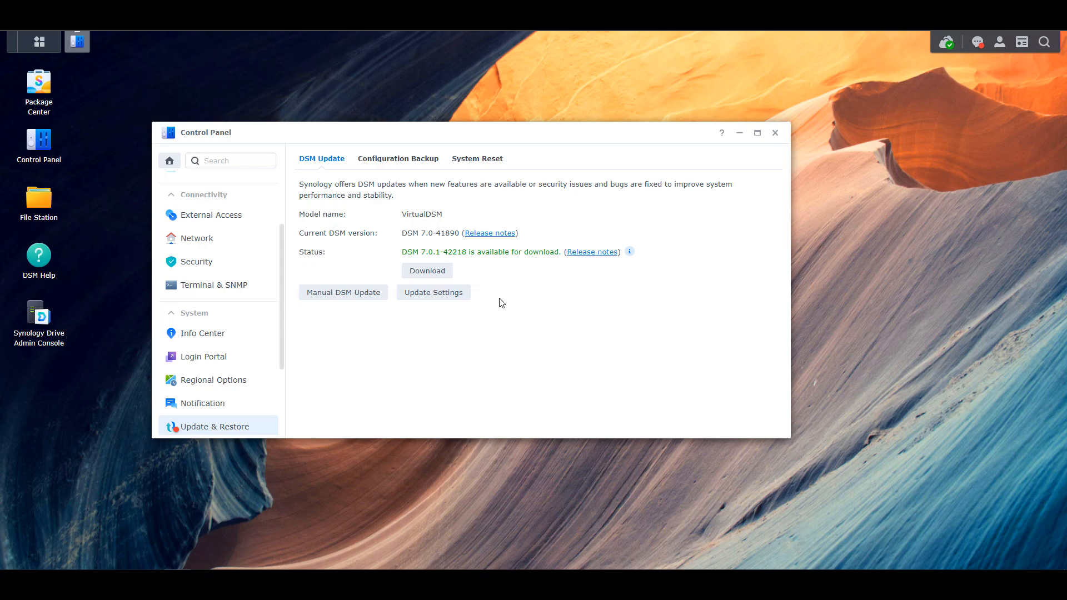
Bring up the release notes for the available DSM 7.0.1-42218 Update 2
click(592, 252)
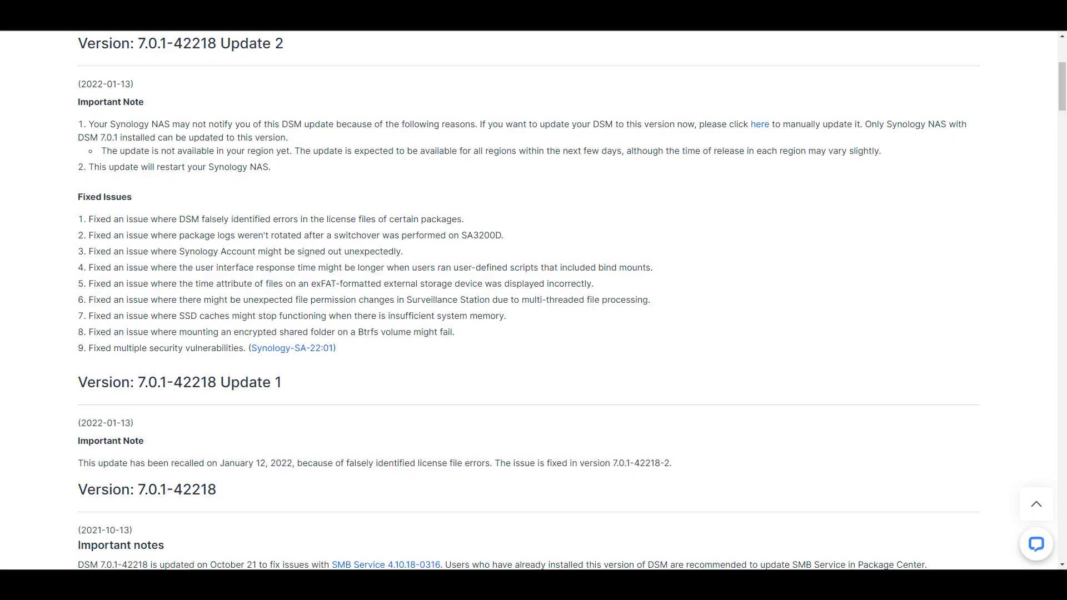
mouse_move(517, 363)
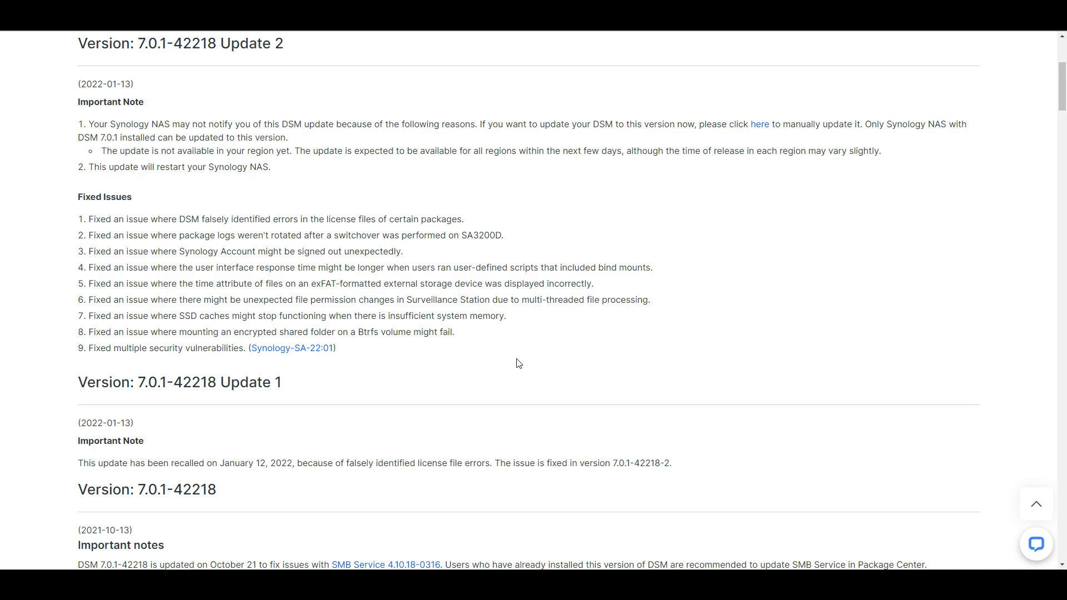